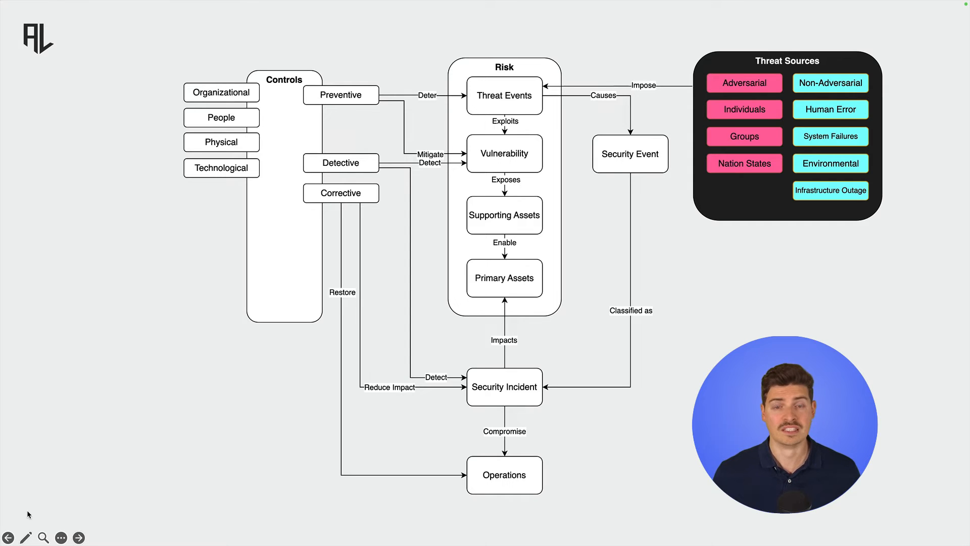
Step: Advance the flowchart animation to highlight Threat Events, then the next concept
left_click(504, 95)
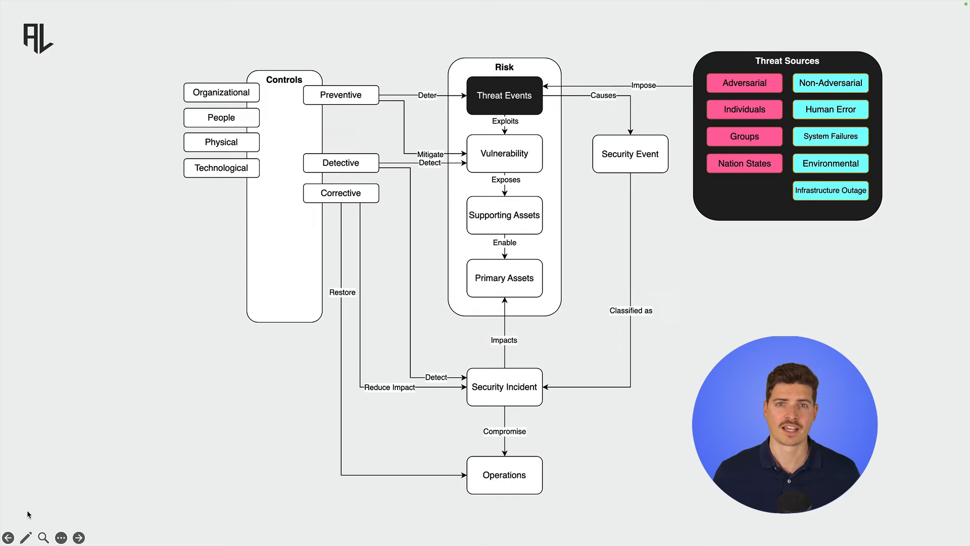
left_click(504, 153)
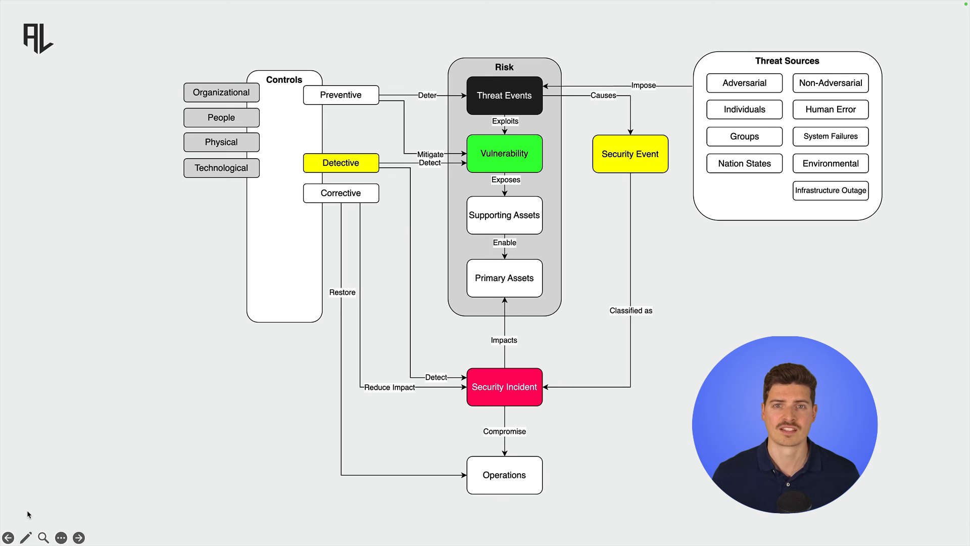
Step: Advance the animation so Corrective controls and Security Incident are highlighted in red
left_click(340, 193)
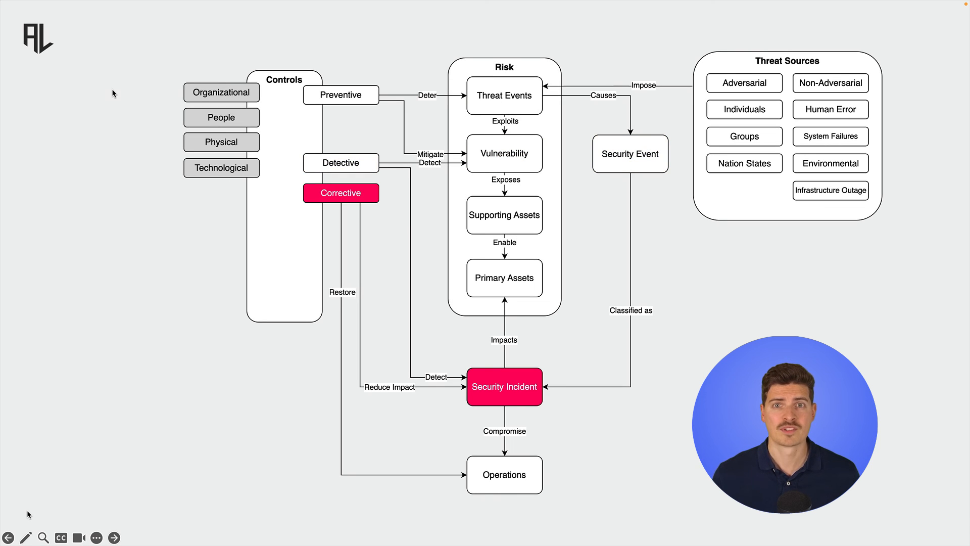
mouse_move(330, 286)
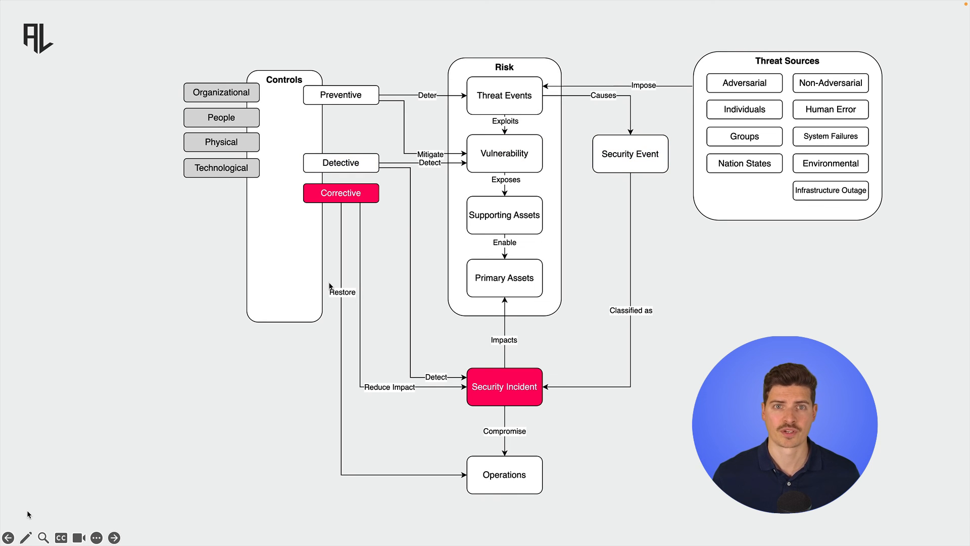